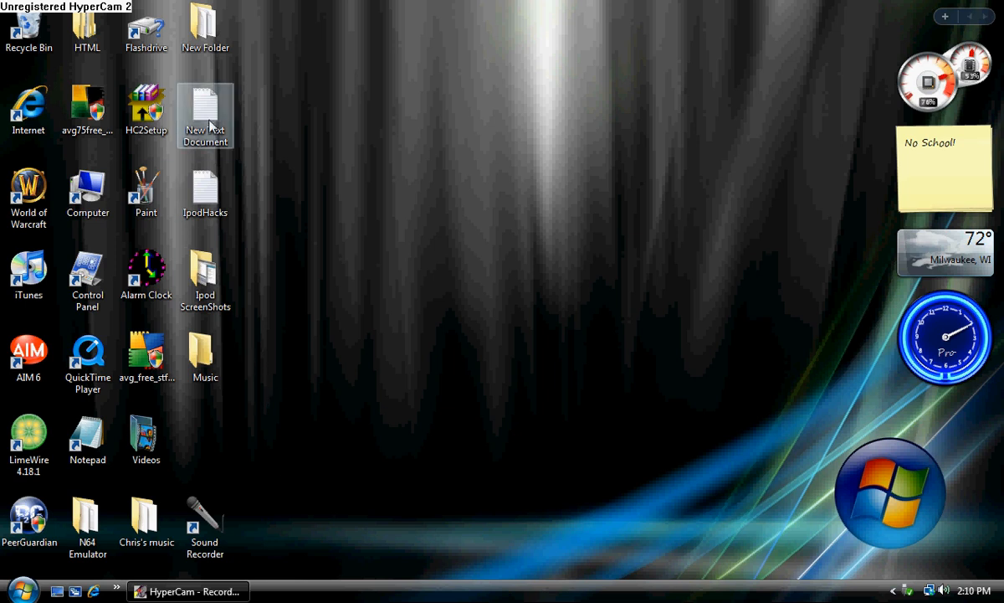
Step: Enter shutdown -s -c "fatty" -t "100" in the new text document, correcting a typo
double_click(204, 114)
type("shut")
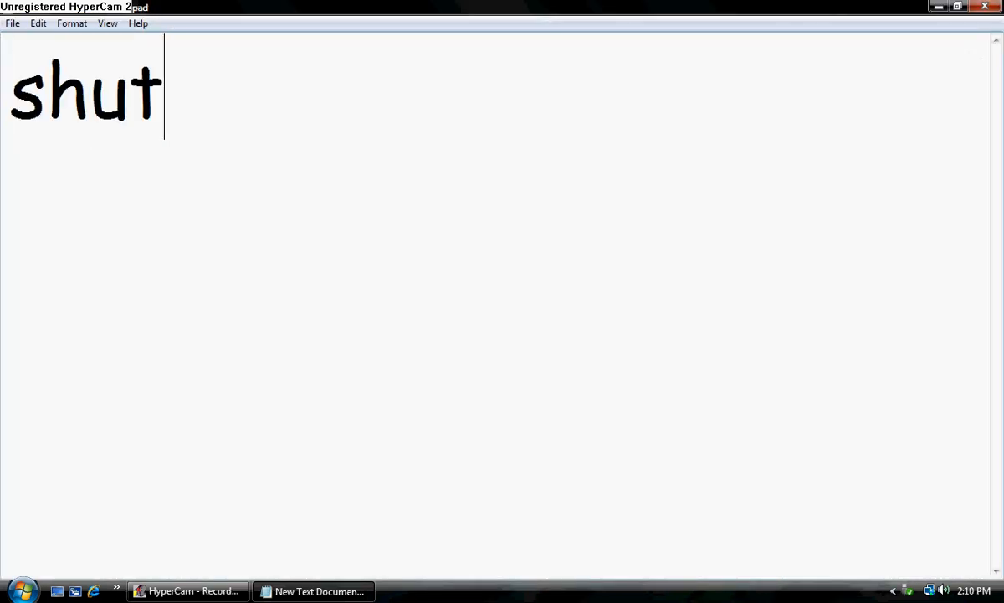
type("down")
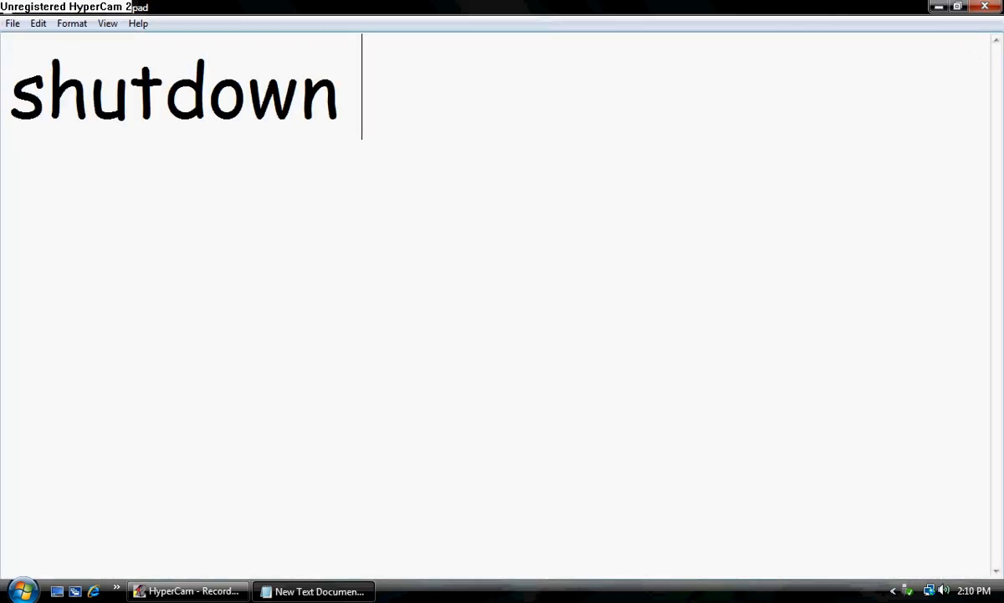
type("-s")
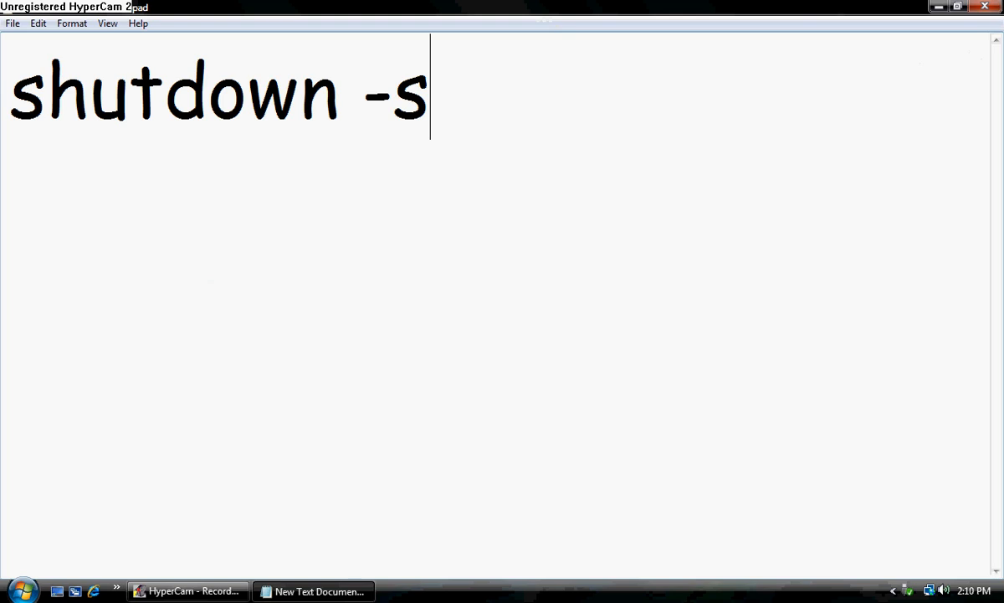
key("backspace")
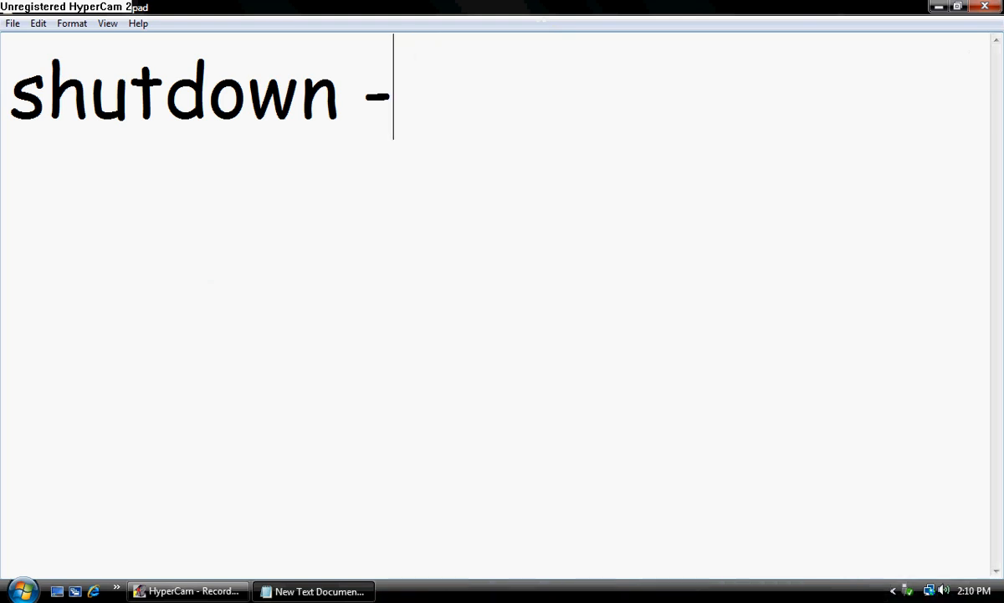
type("s")
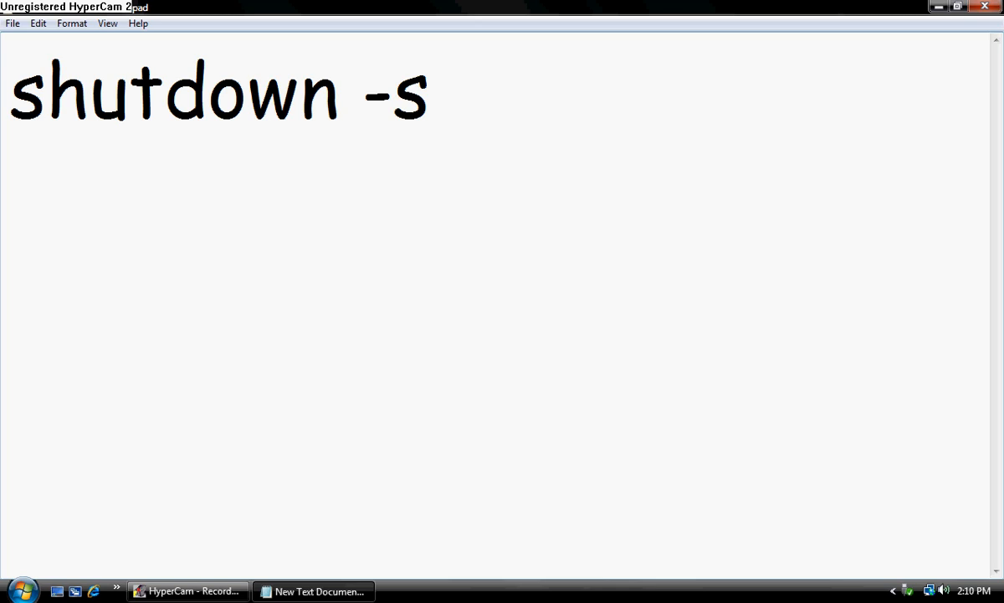
type("-c")
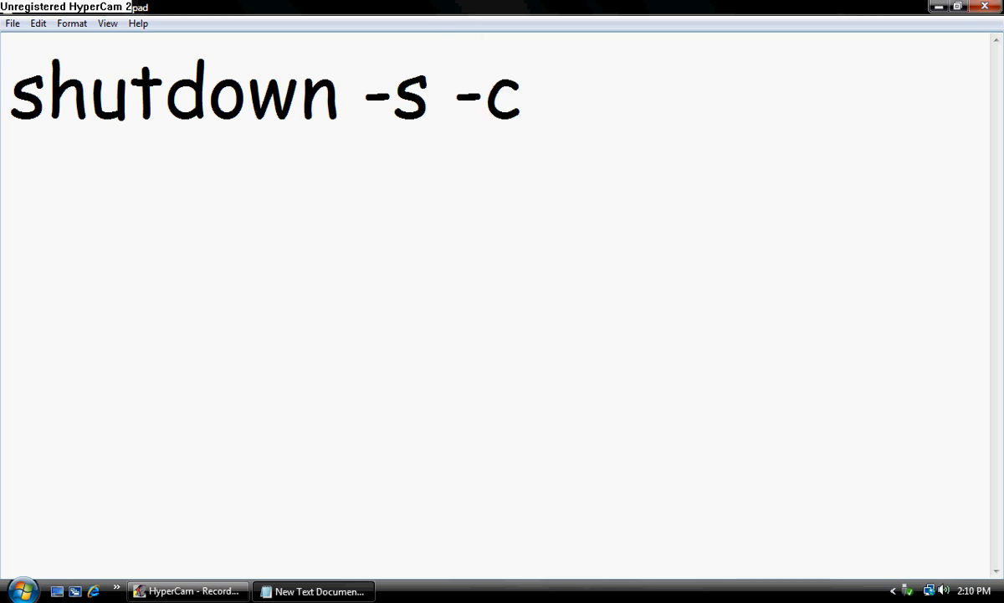
type("\"")
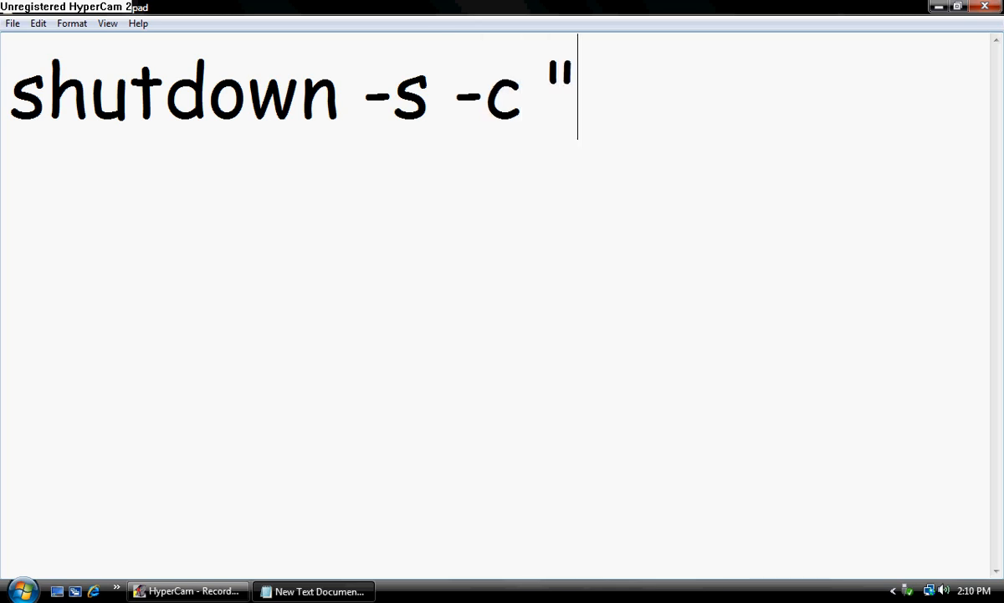
type("fatty\"")
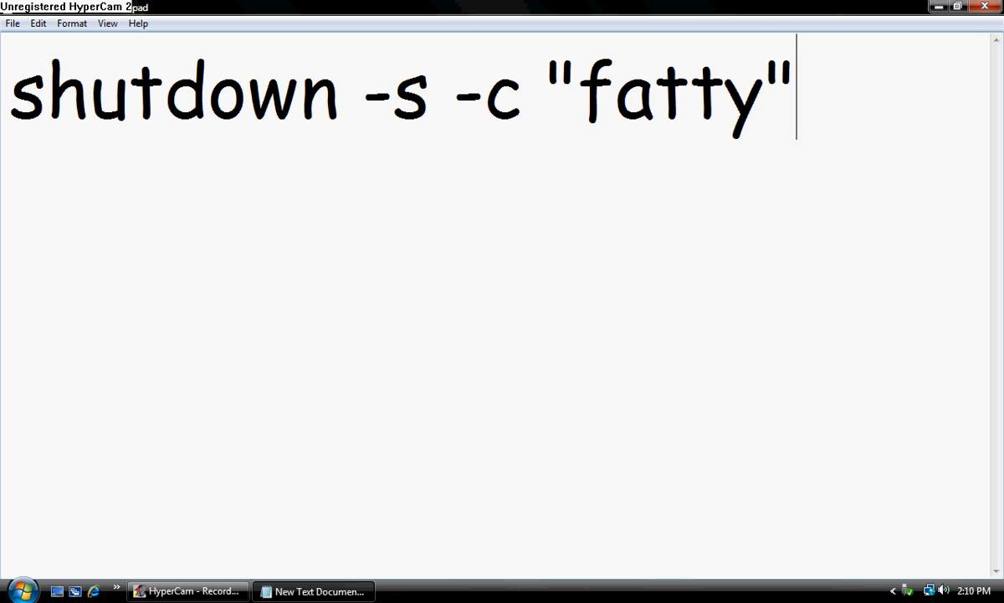
type("-t")
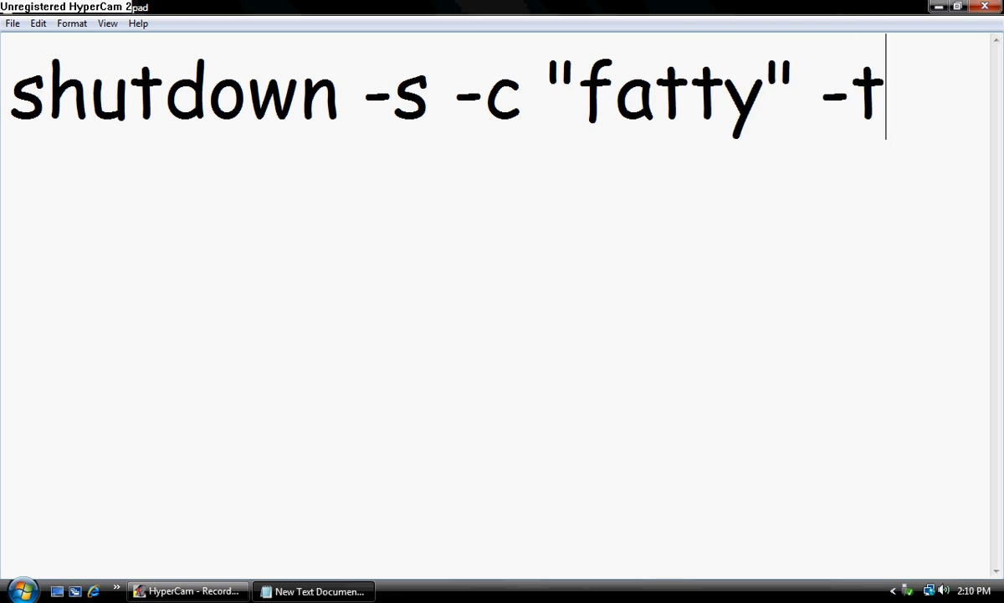
type("\"100")
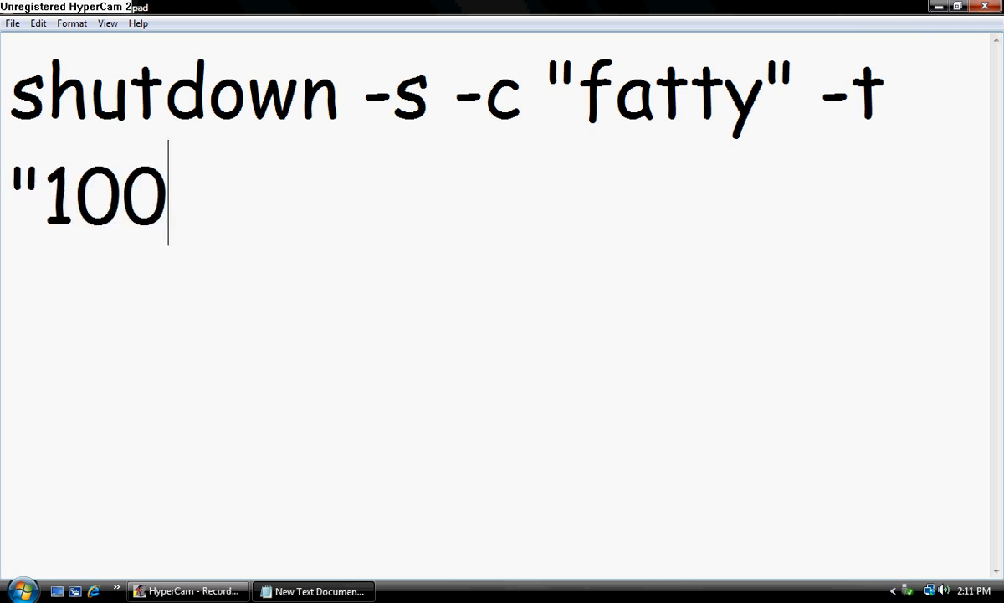
type("\"")
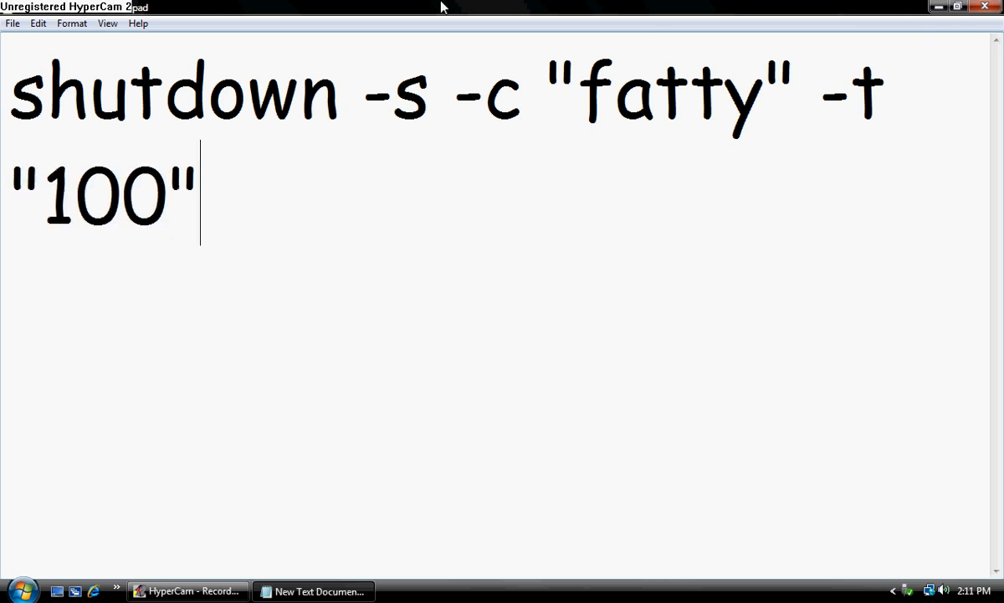
mouse_move(70, 121)
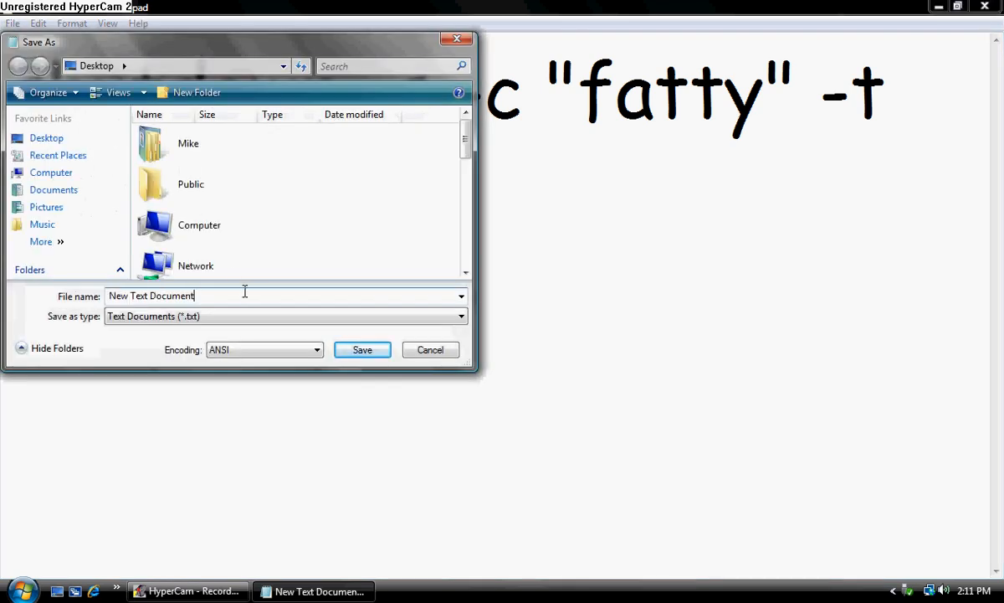
Step: Save the command as a .bat file on the desktop and close Notepad
left_click(362, 350)
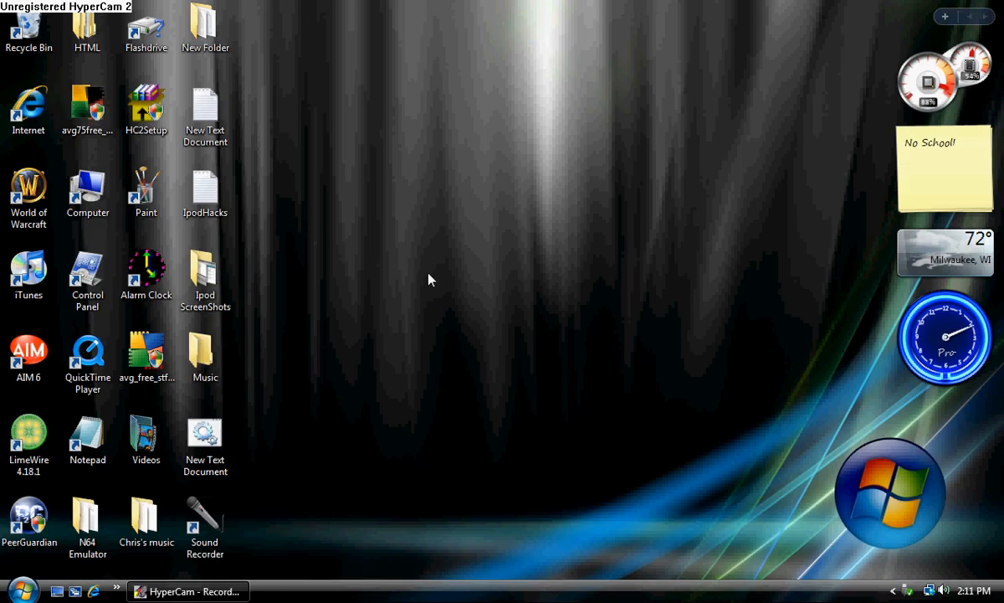
Step: Test-run the batch file, then cancel the scheduled shutdown with shutdown -a from Run
left_click(204, 444)
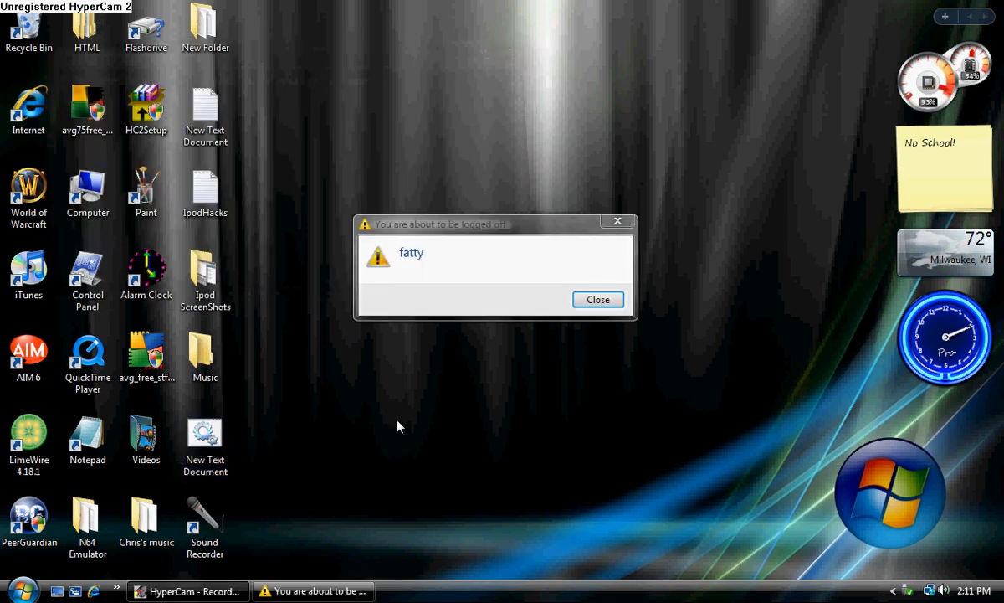
left_click(21, 589)
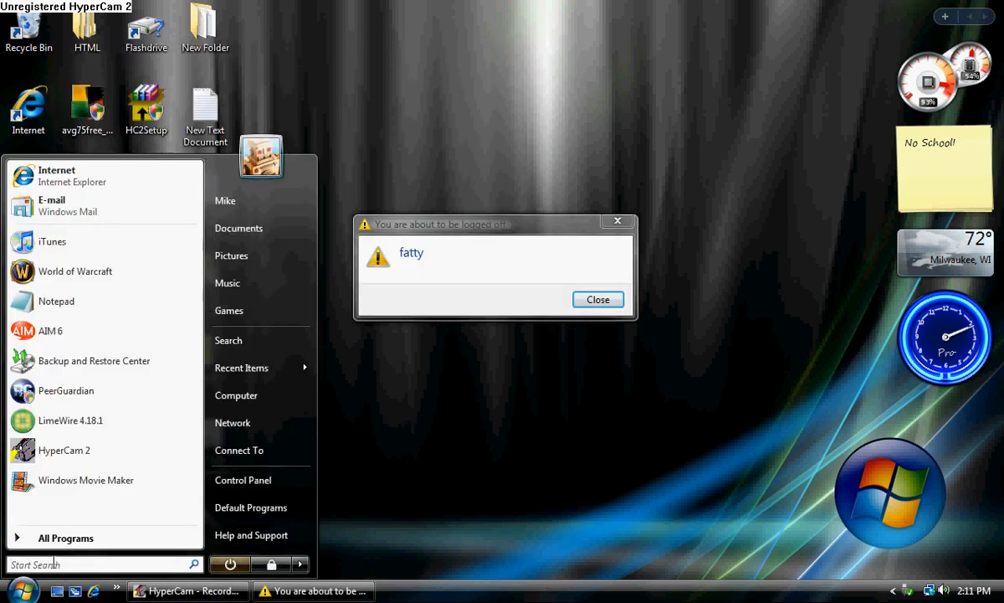
type("run")
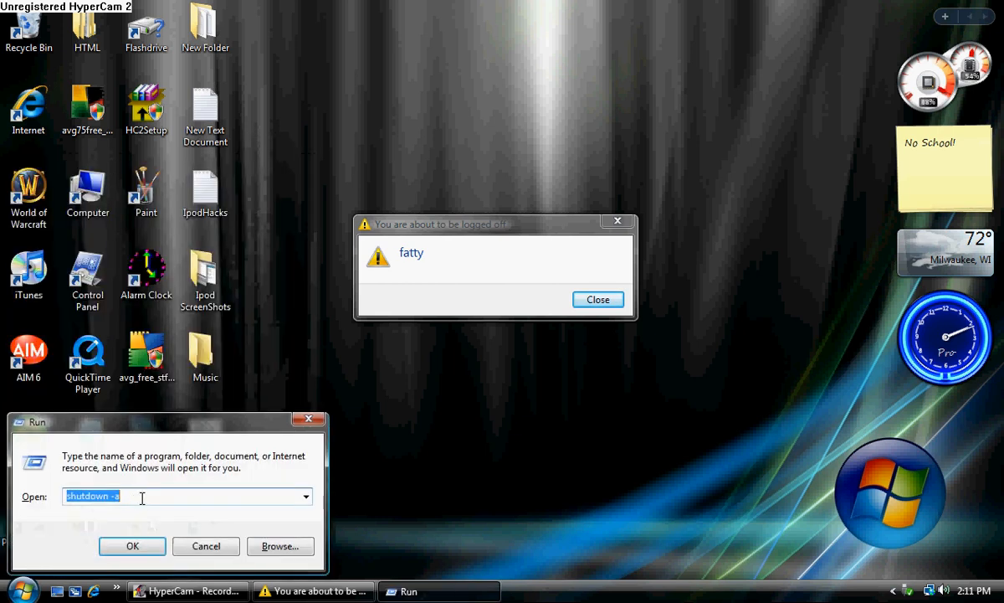
left_click(176, 495)
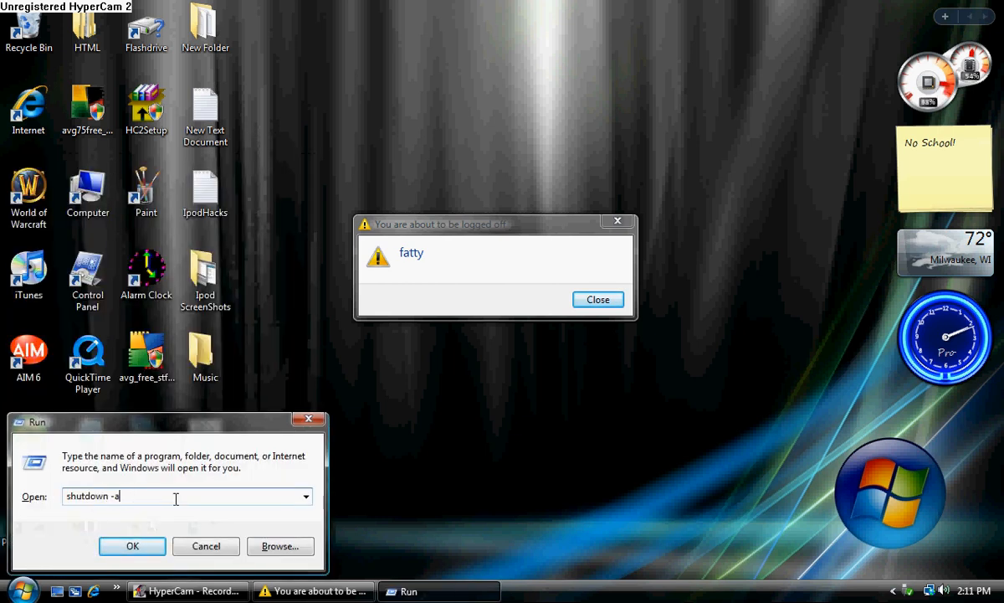
left_click(132, 545)
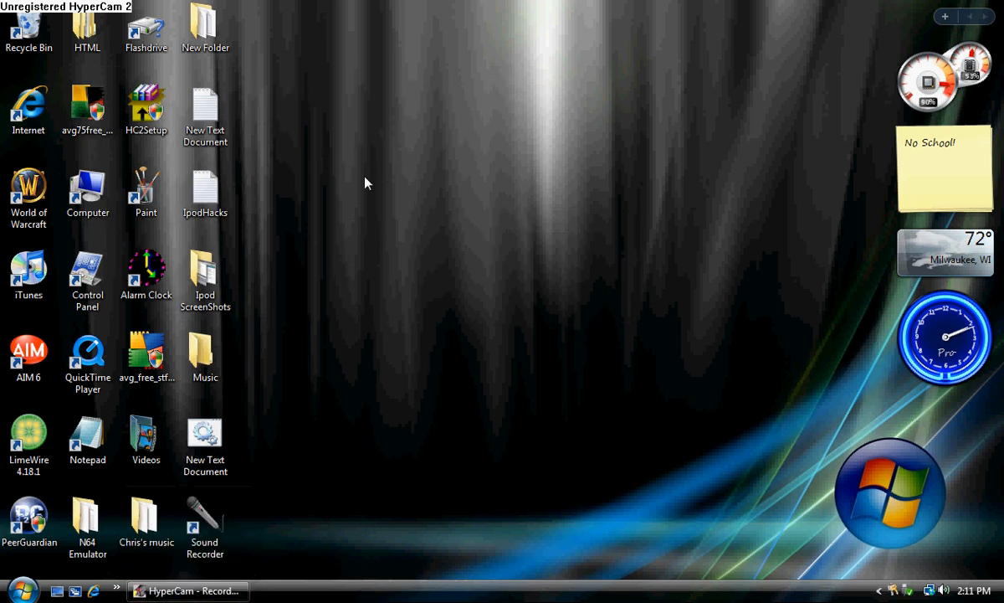
Step: Create a desktop shortcut to the batch file named Internet Explorer
right_click(367, 182)
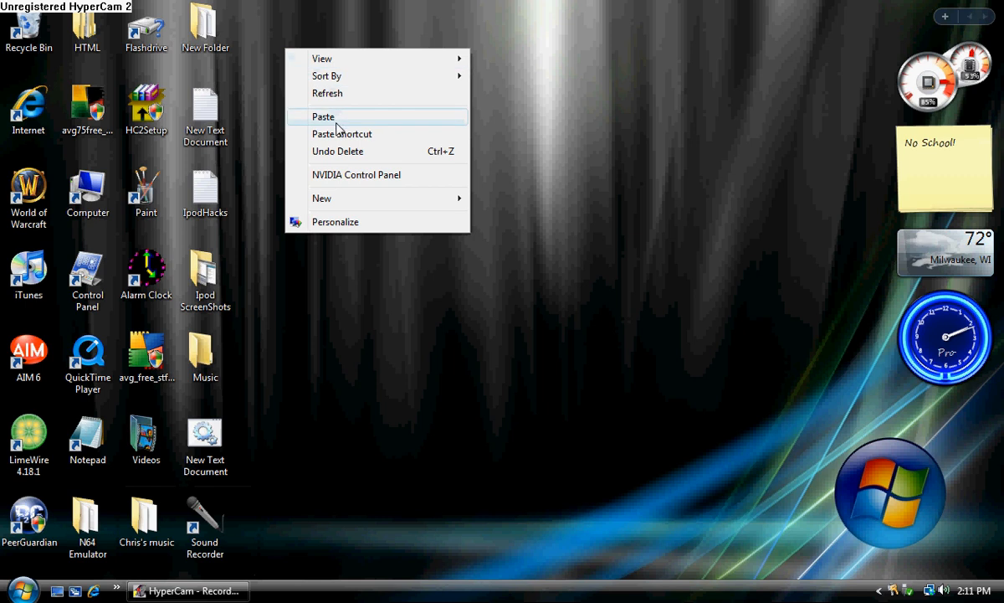
left_click(536, 225)
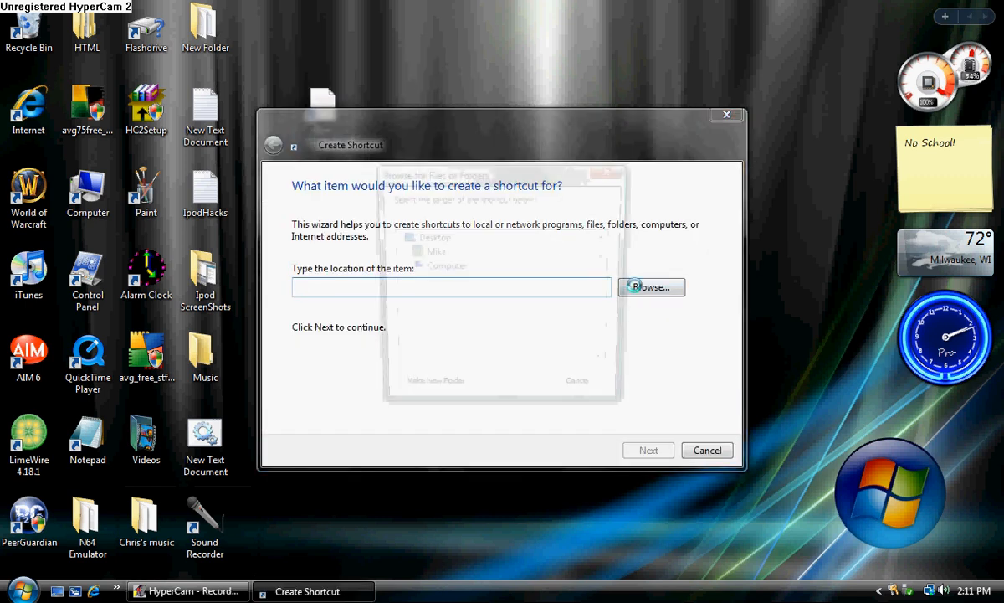
left_click(651, 286)
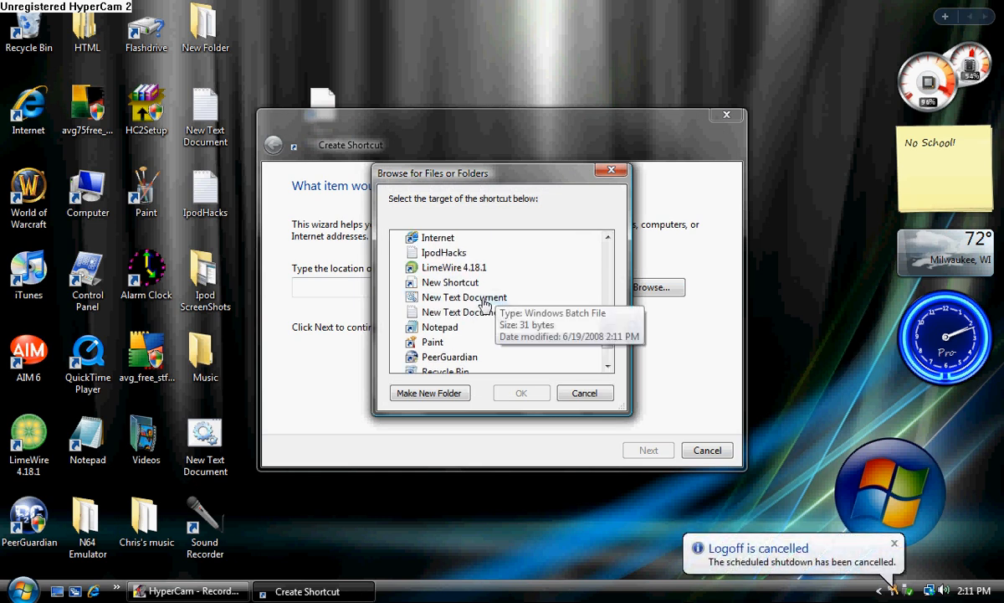
left_click(520, 392)
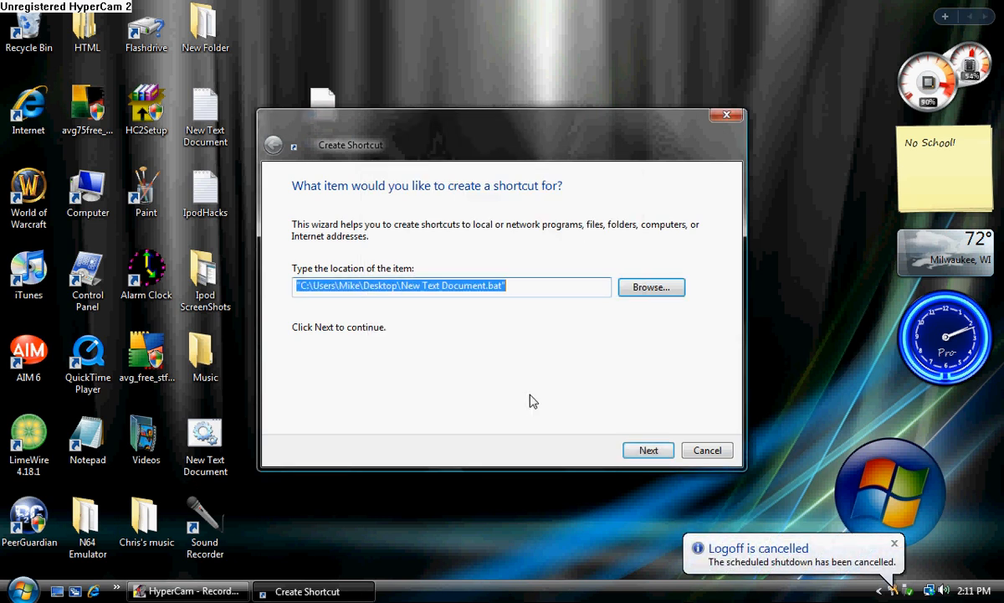
left_click(648, 449)
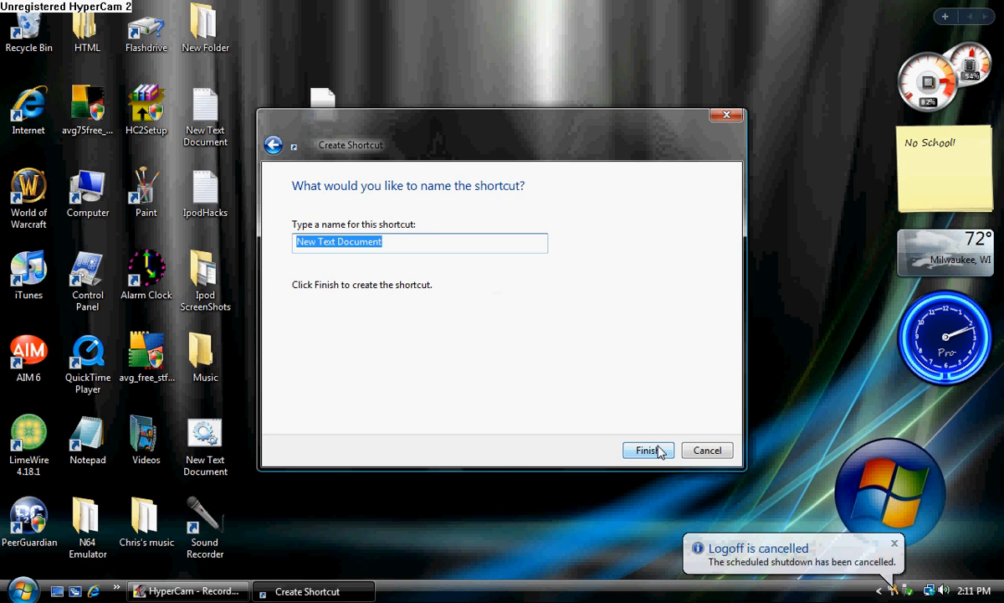
type("Internet Explorer")
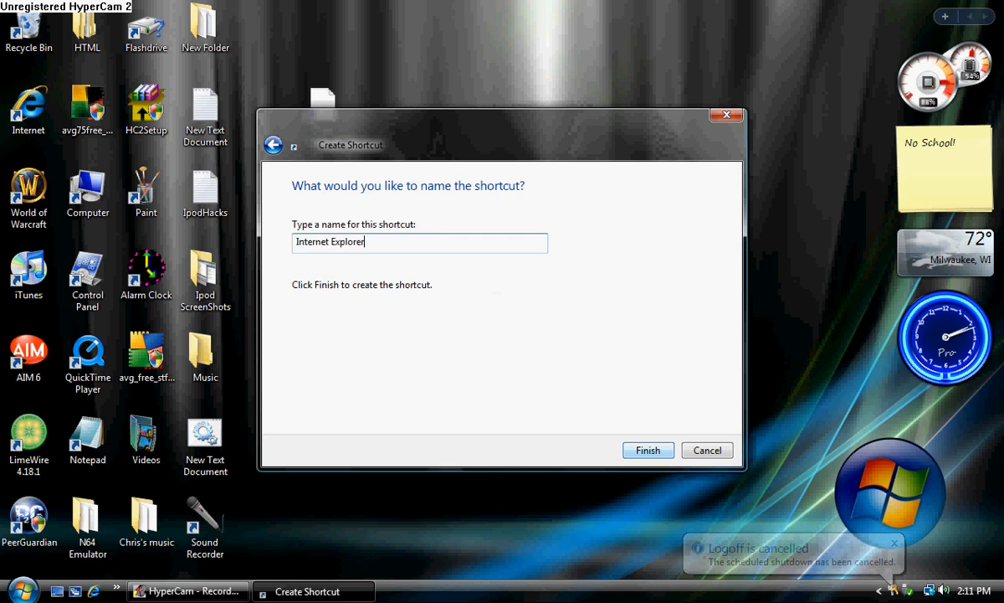
left_click(646, 451)
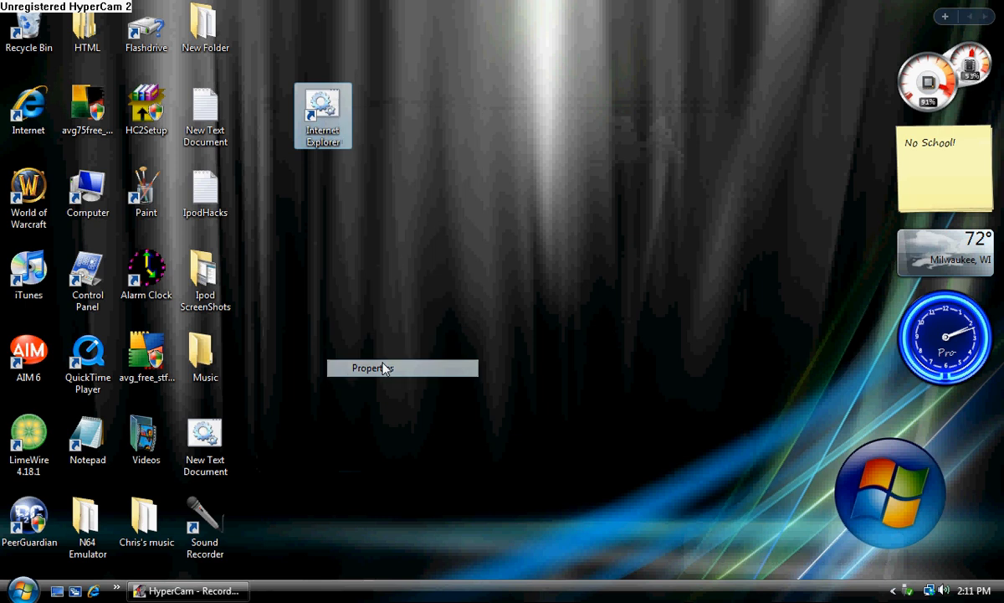
Step: Give the shortcut the Internet Explorer icon through its Properties
left_click(372, 368)
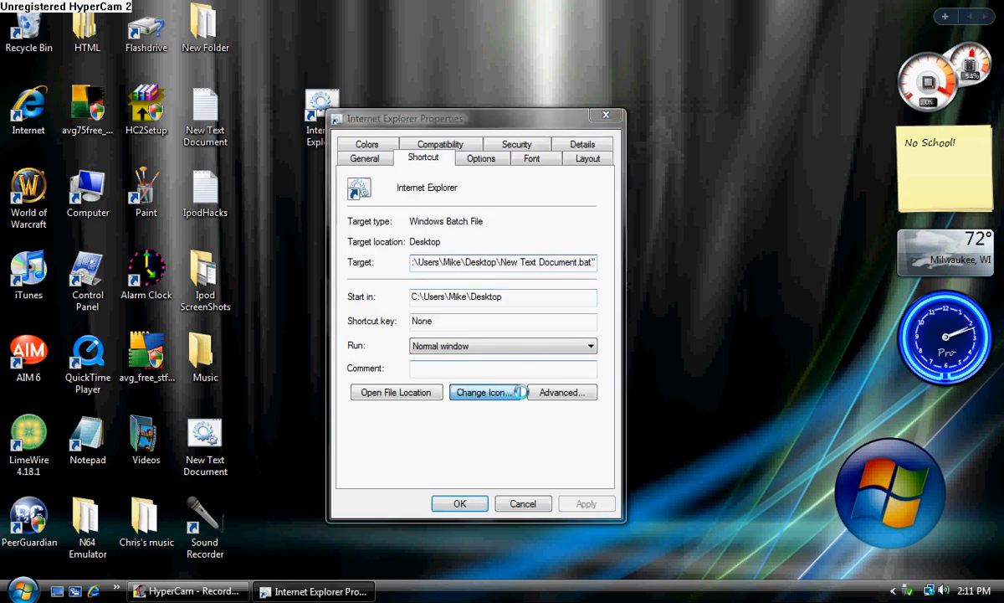
left_click(482, 391)
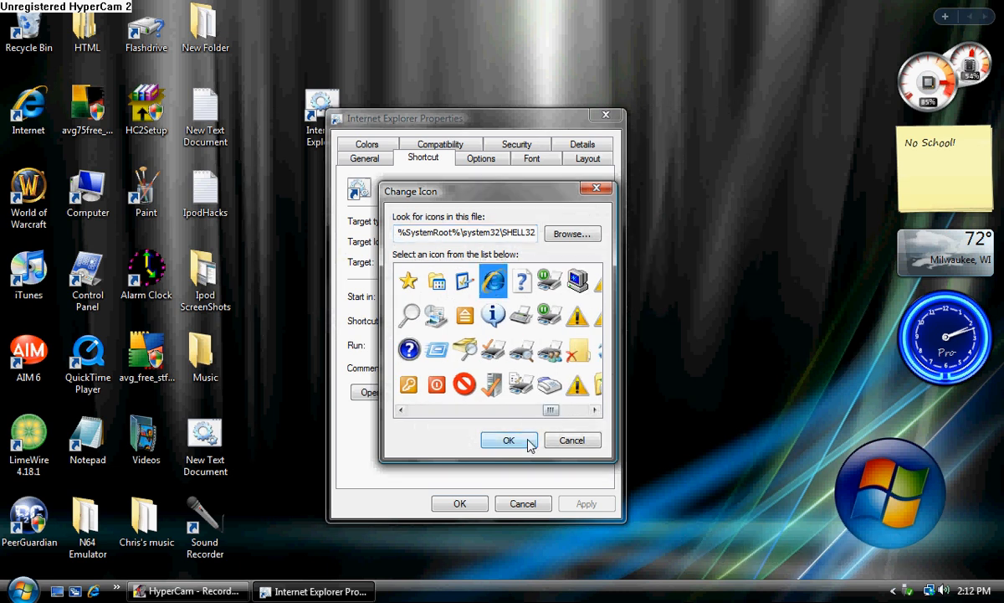
left_click(509, 439)
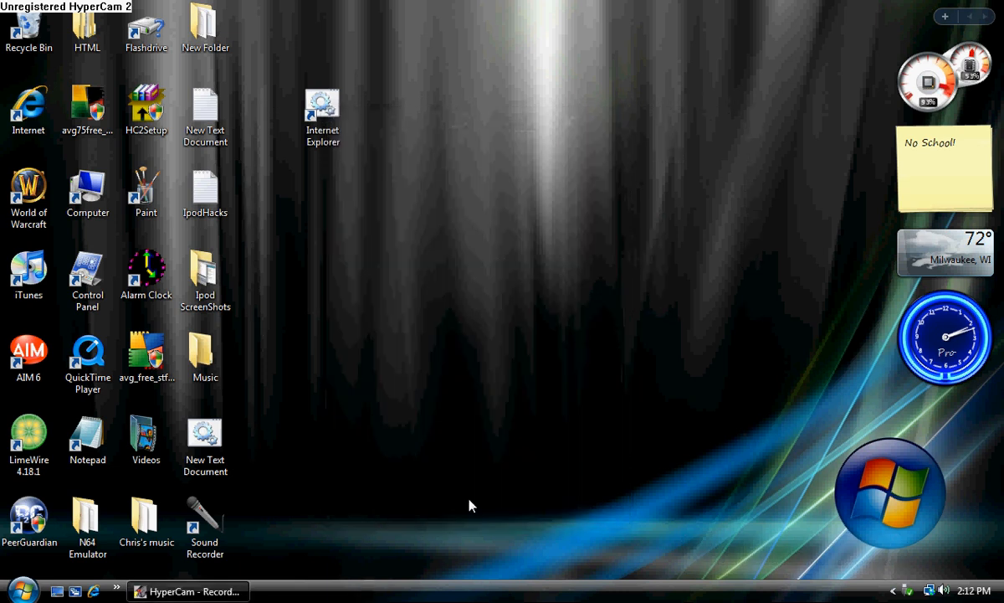
Step: Move the disguised shortcut to the top icon row and search Start for run
left_click_drag(323, 114, 265, 33)
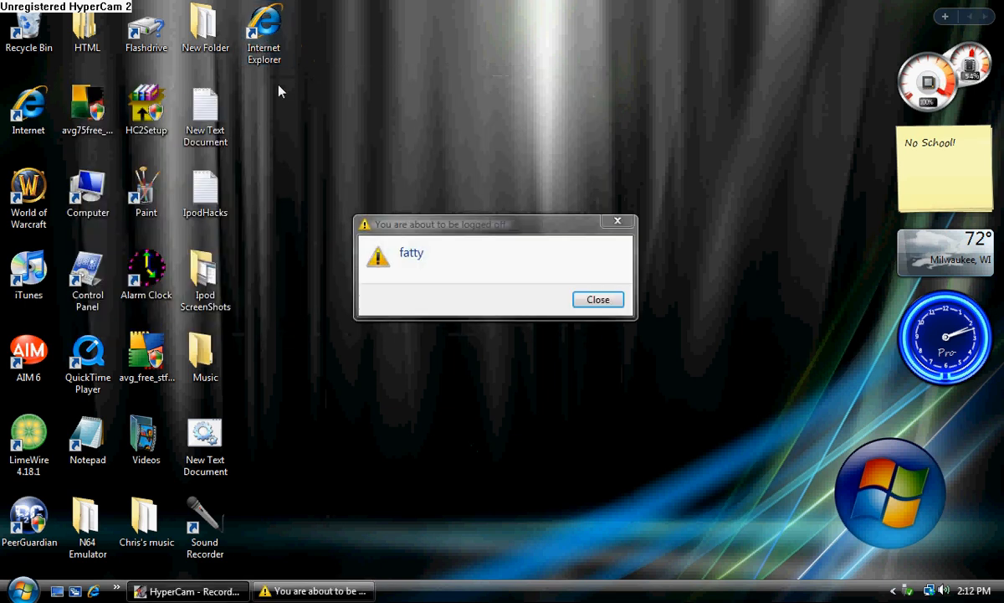
left_click(20, 589)
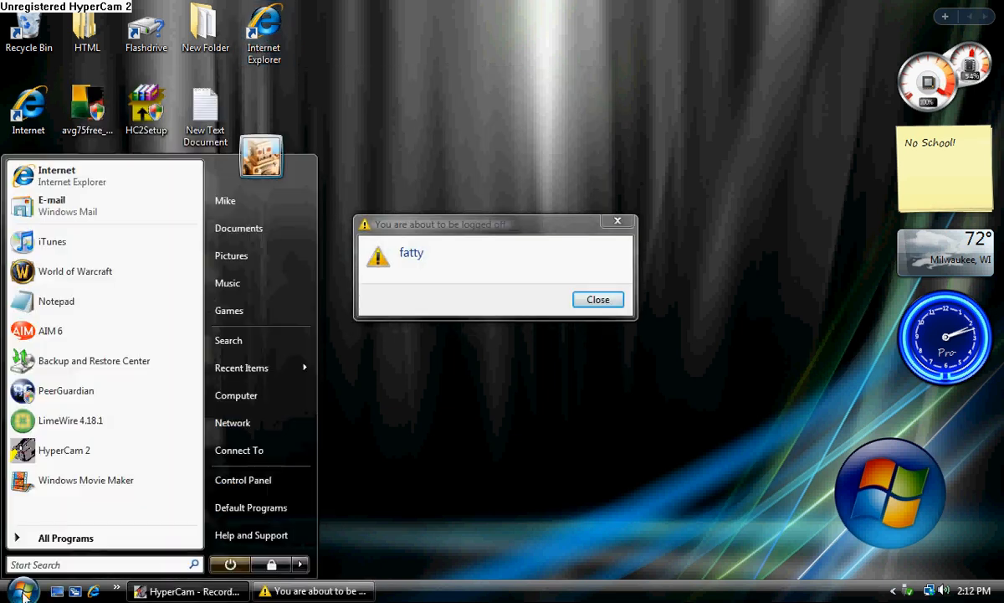
type("run")
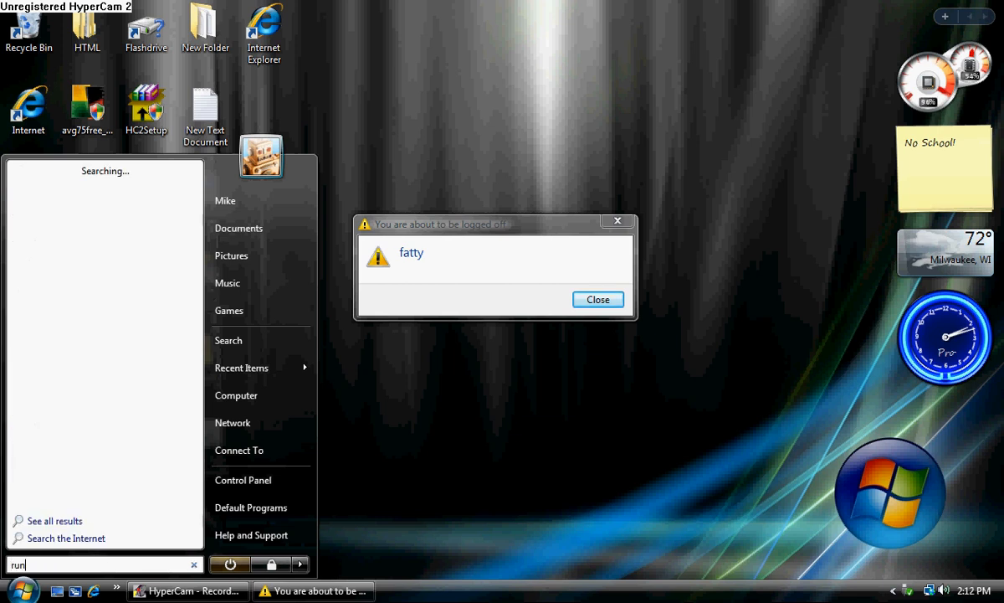